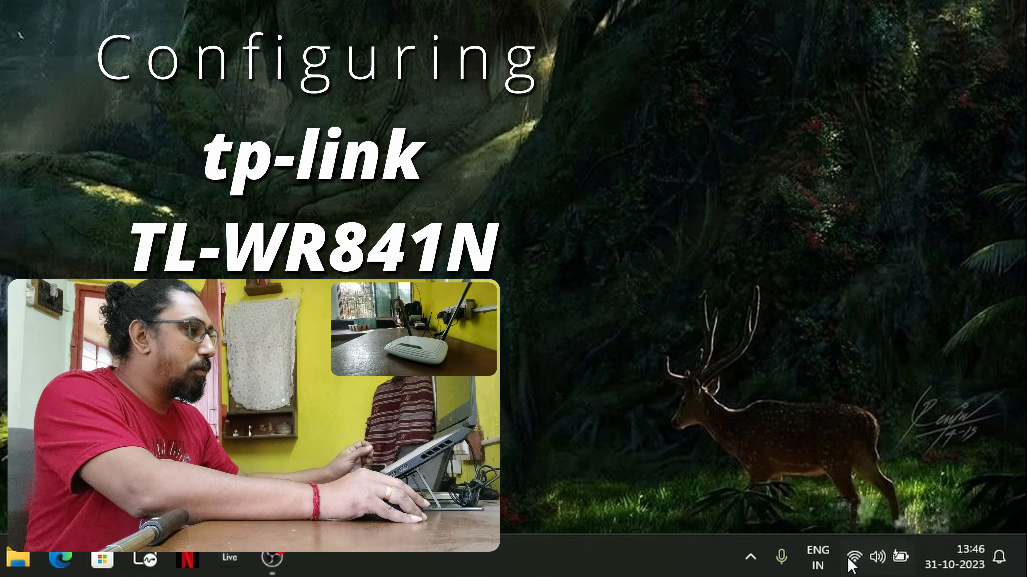
Connect the laptop to TP-Link_0C9C from the taskbar Wi-Fi flyout, entering its security key
left_click(852, 556)
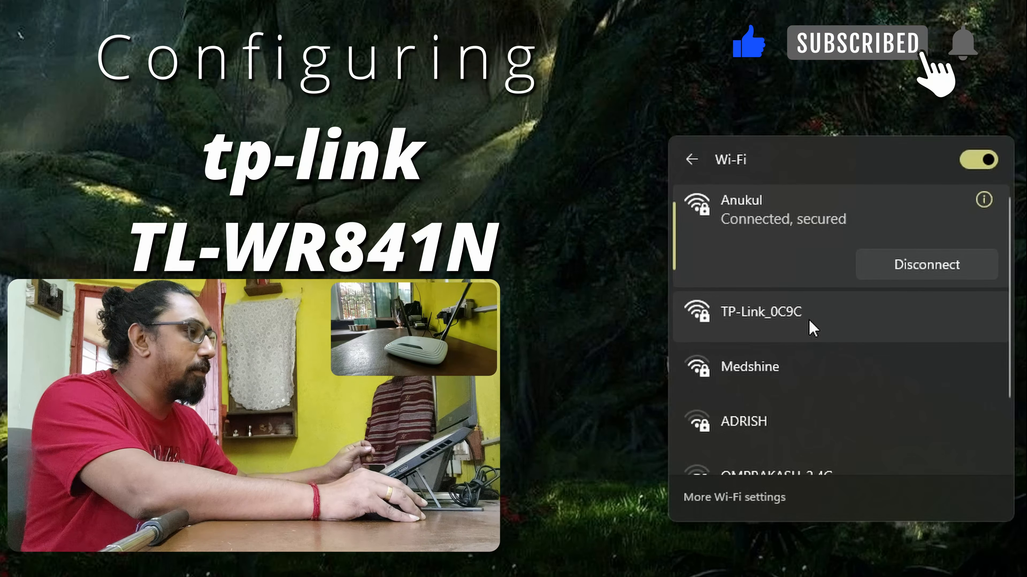
left_click(759, 312)
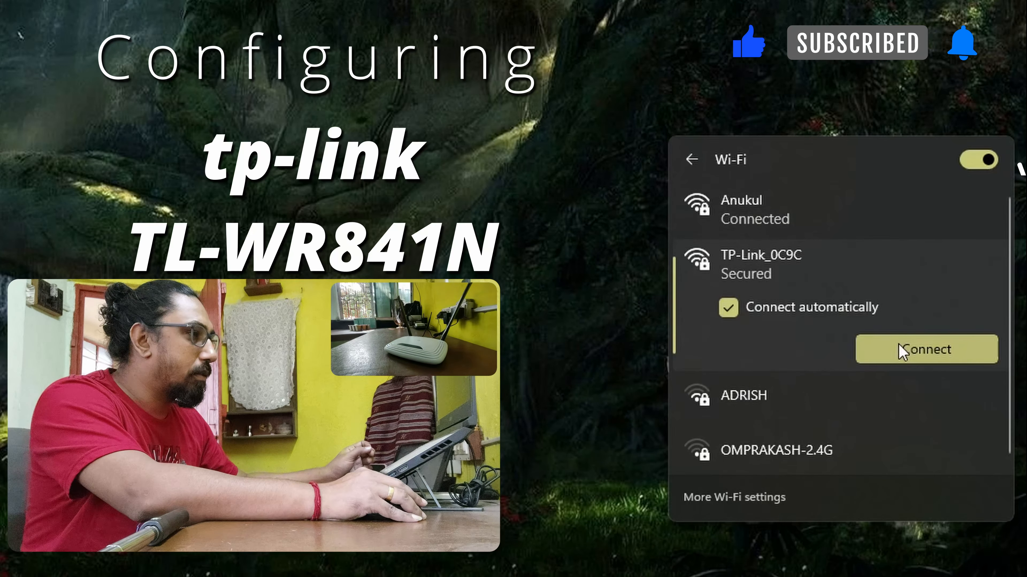
left_click(926, 349)
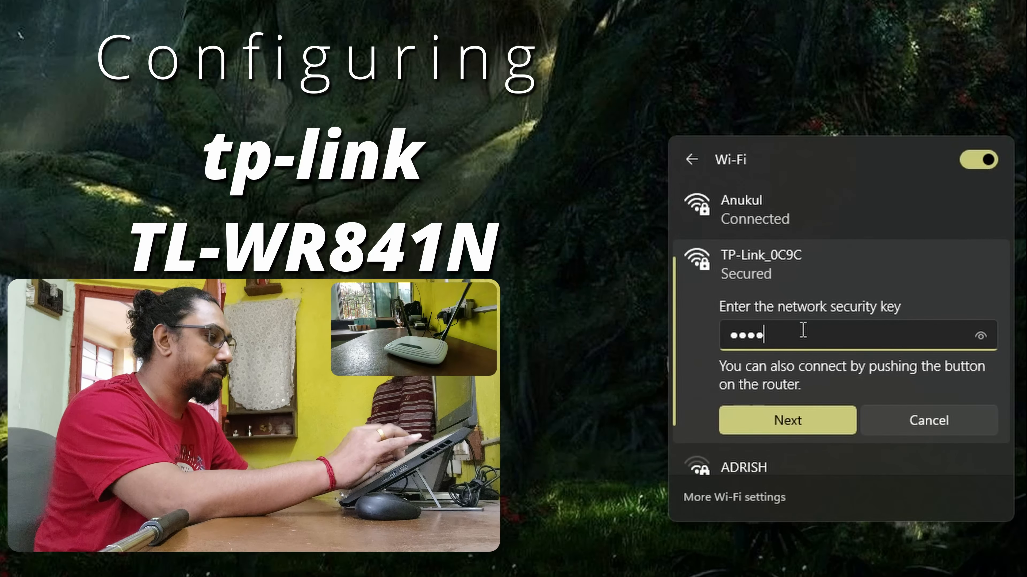
type("••")
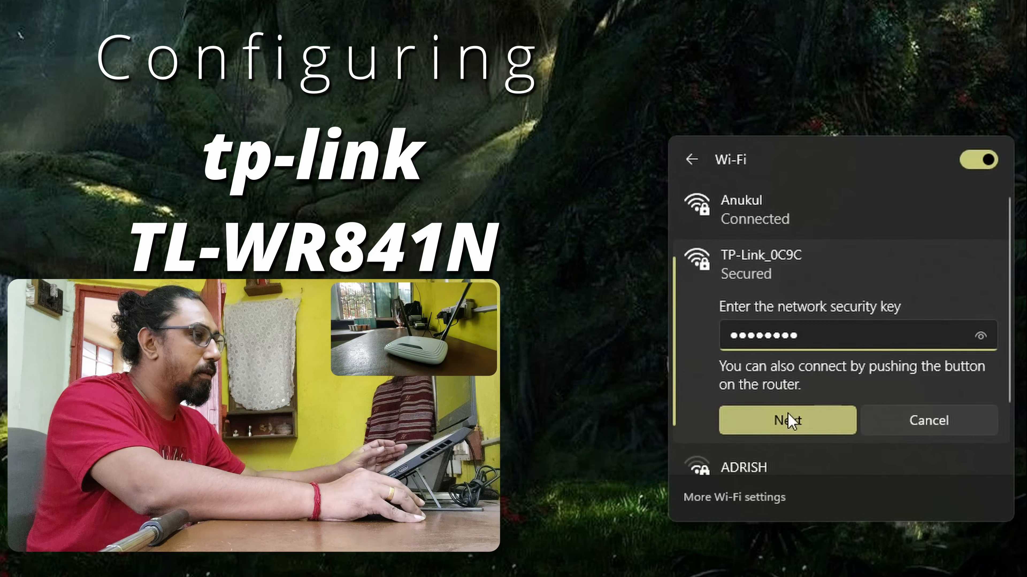
left_click(786, 420)
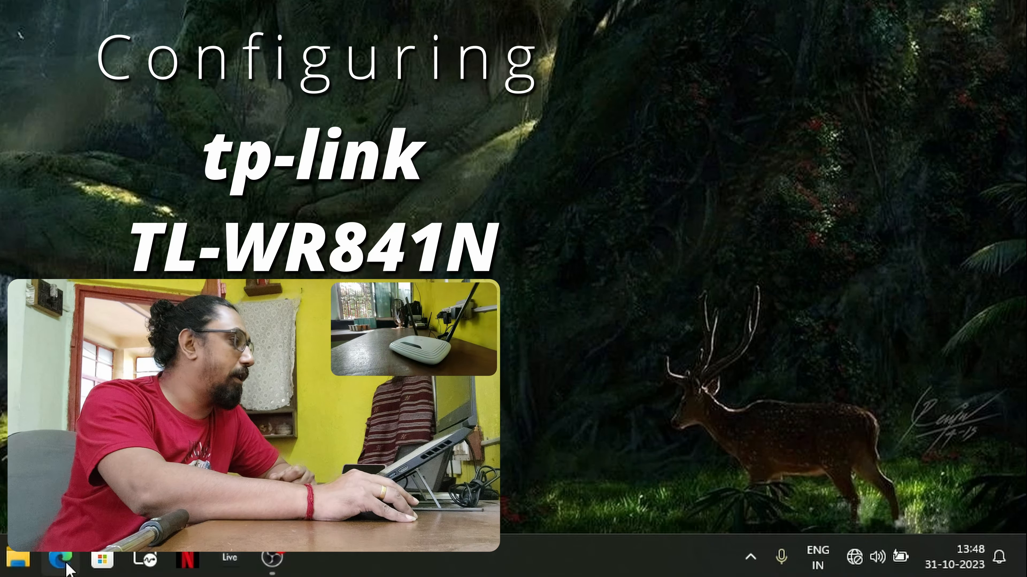
Launch Edge and load the router admin page at 192.168.0.1
left_click(60, 560)
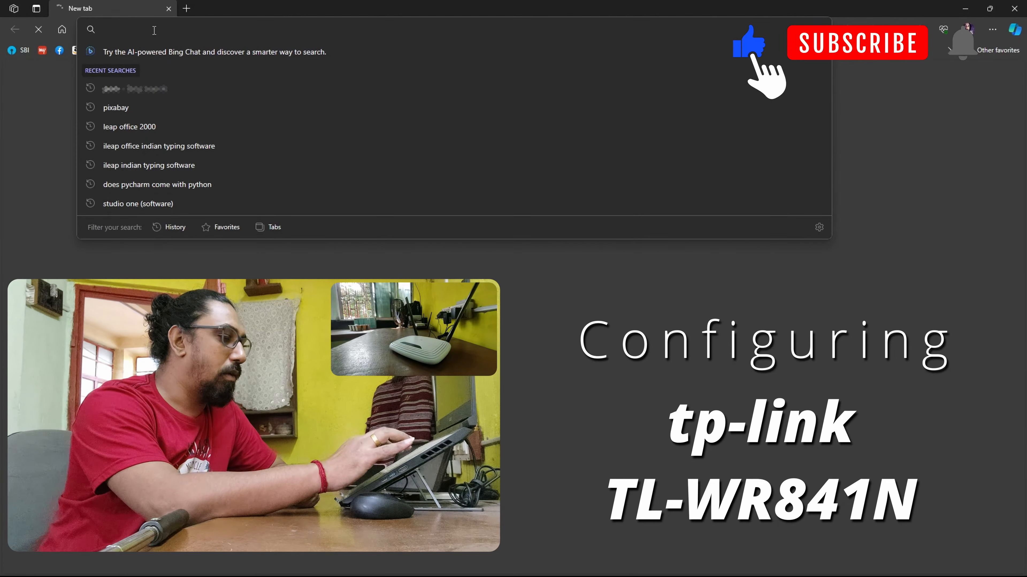
type("1")
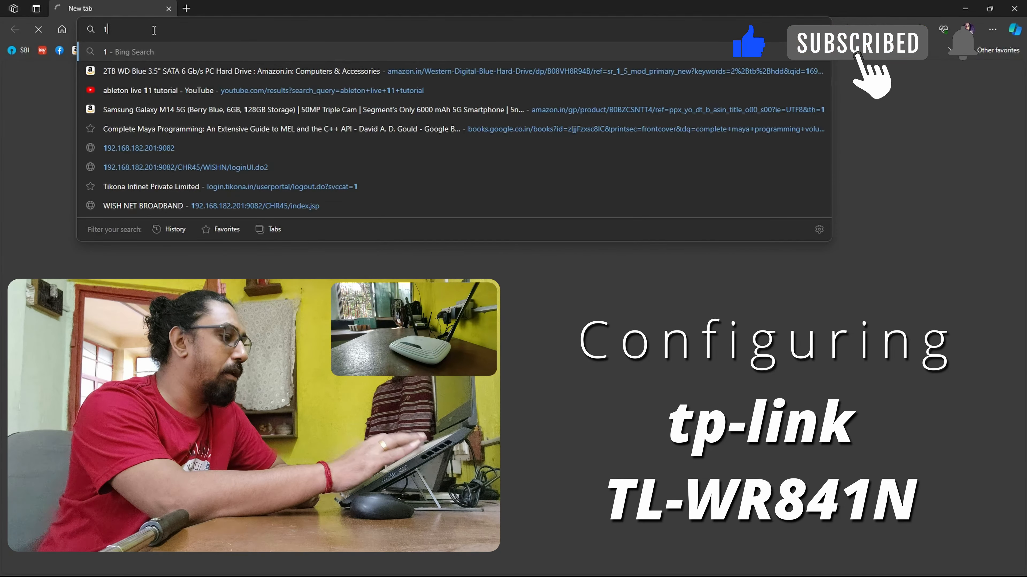
type("192.168.0.1")
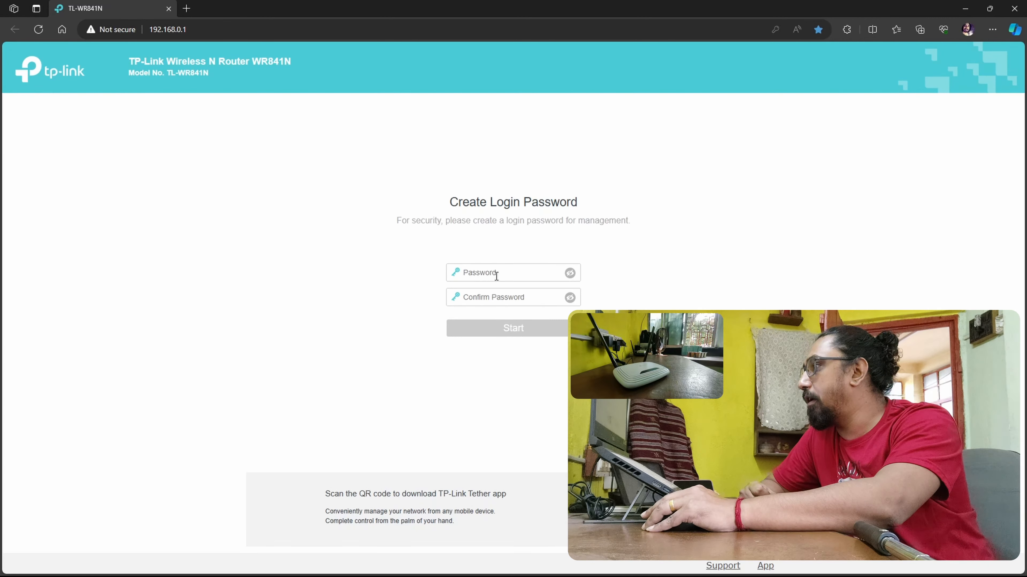
Create the router's admin password, start Quick Setup, and decline Edge's offer to save it
left_click(498, 272)
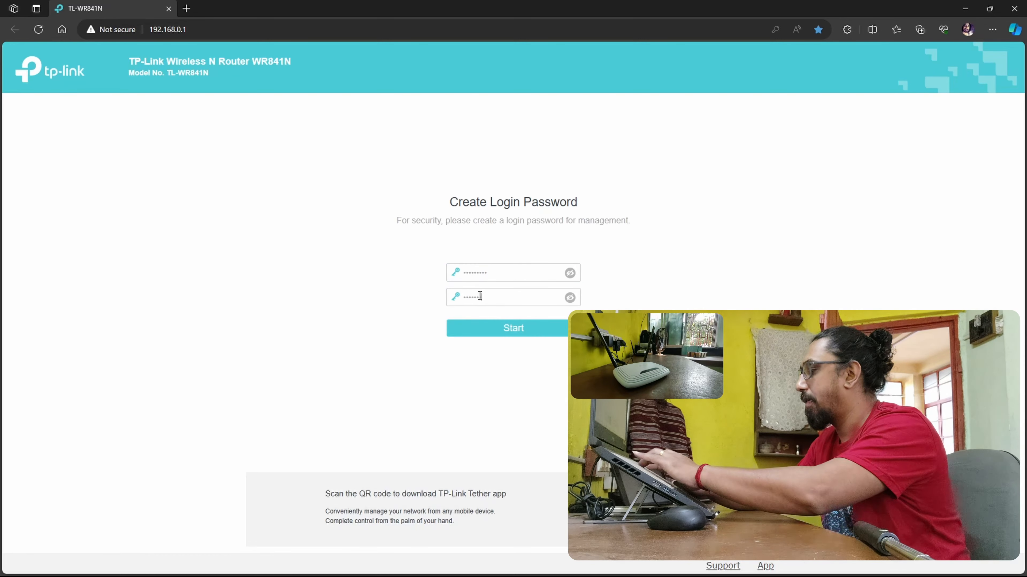
left_click(512, 327)
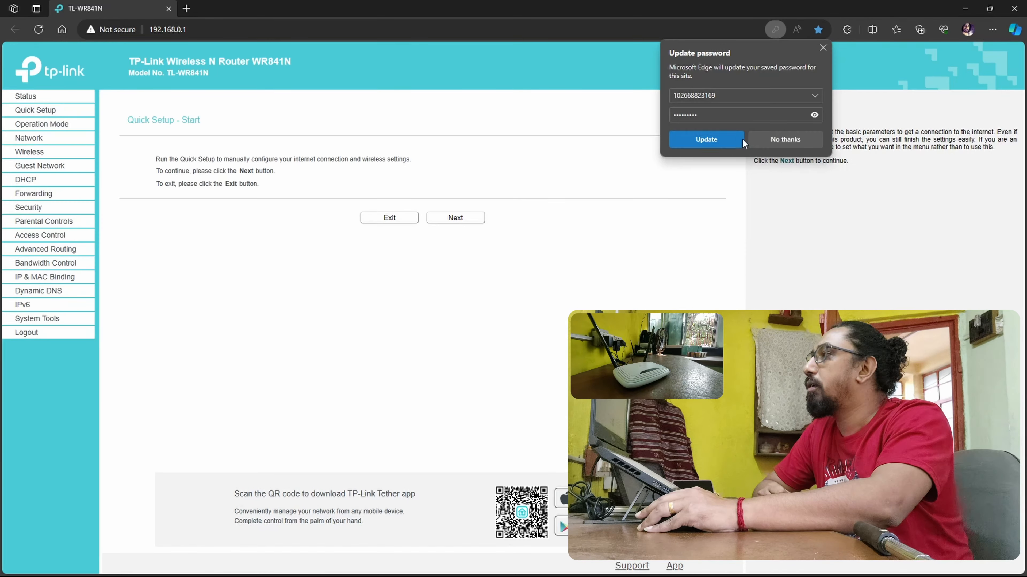
mouse_move(785, 140)
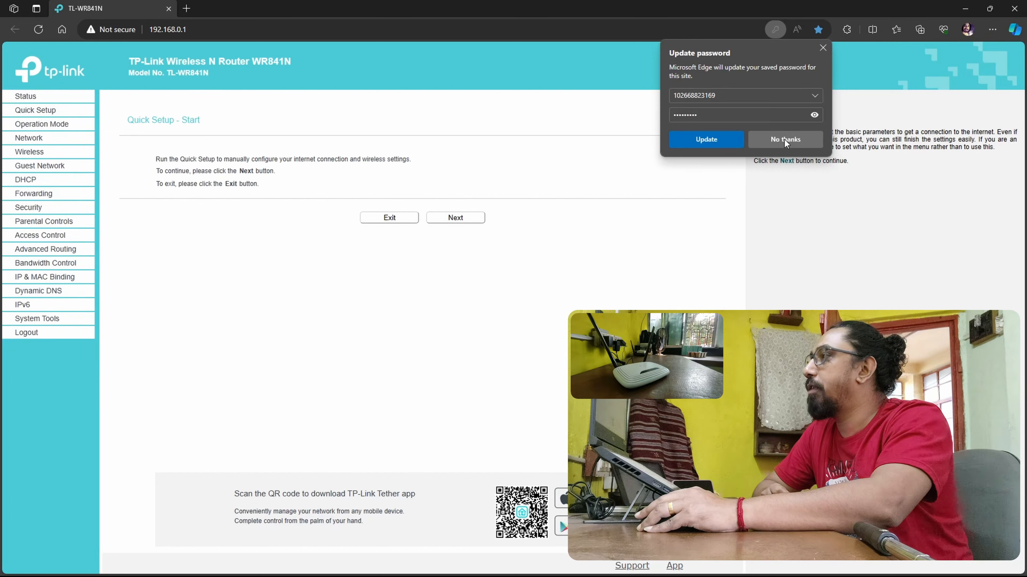
left_click(784, 140)
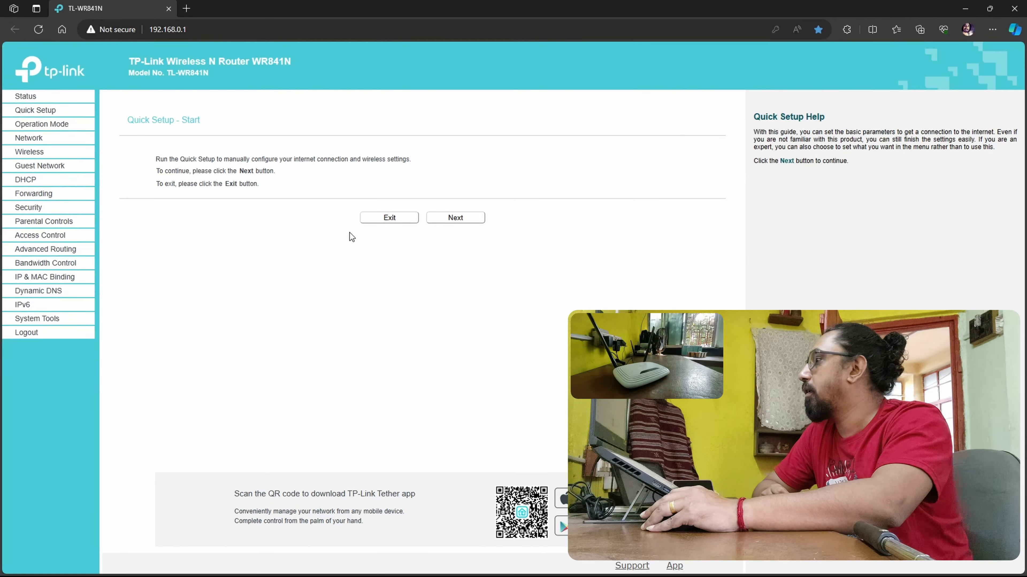
mouse_move(67, 105)
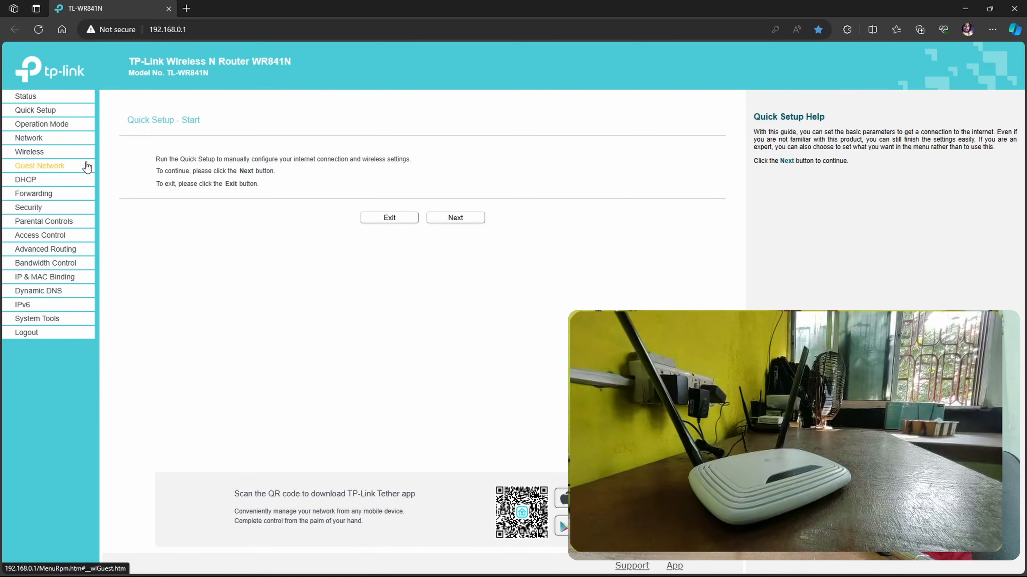
mouse_move(26, 96)
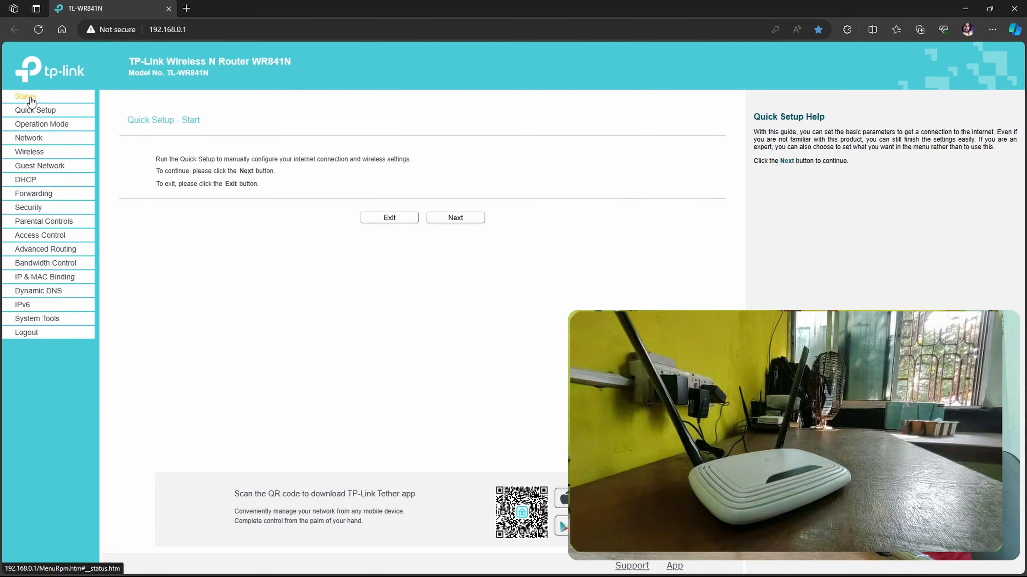
Show the router Status page listing LAN, Wireless and the unplugged WAN with no IP
left_click(25, 96)
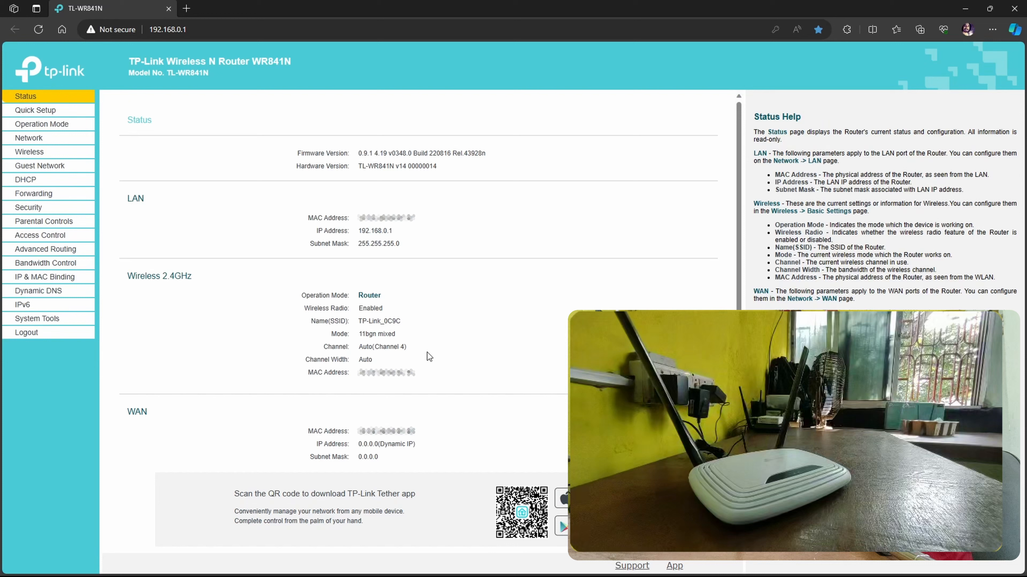
double_click(368, 295)
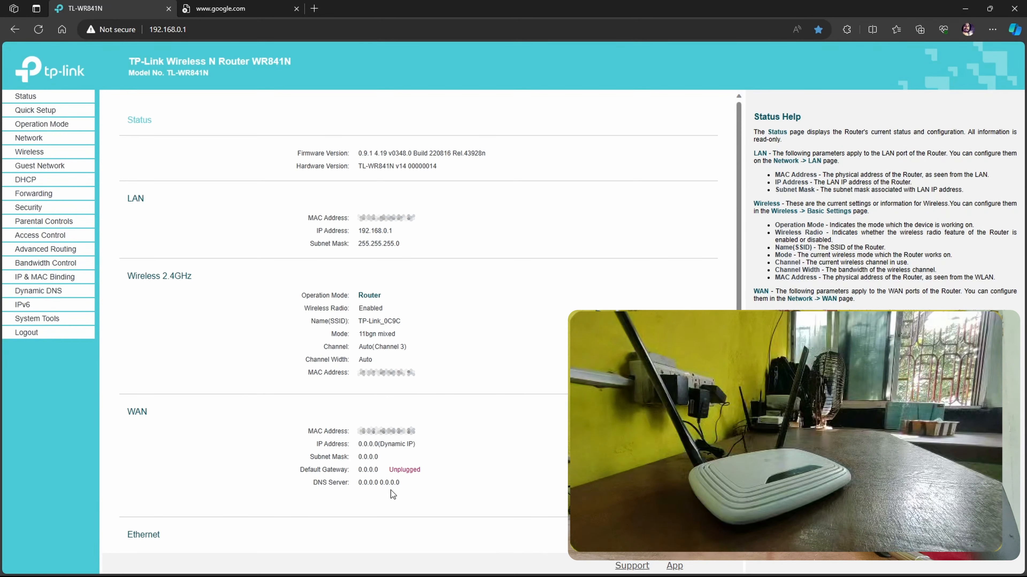
mouse_move(407, 286)
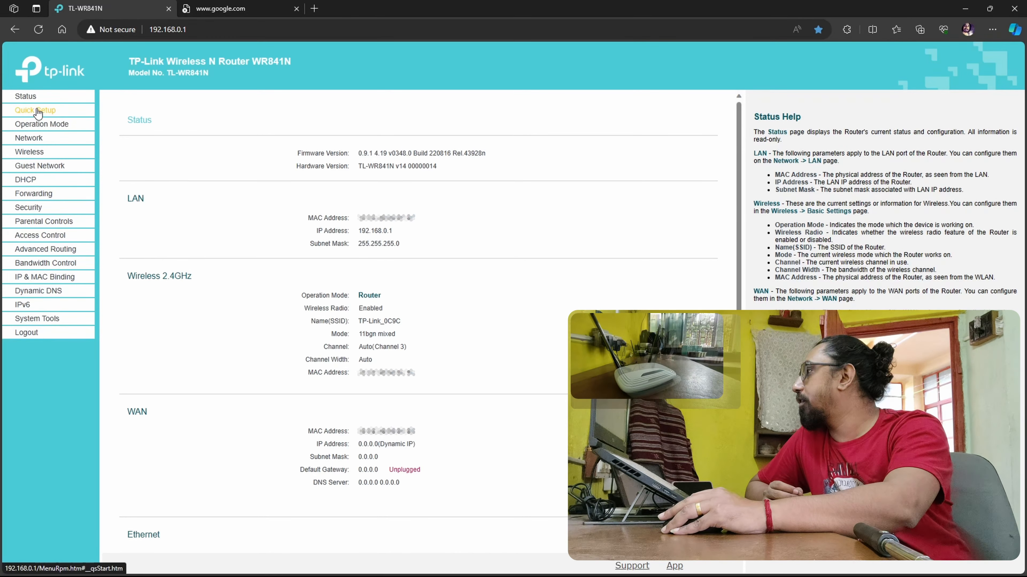
Start the Quick Setup wizard and advance to the WAN Connection Type choices
left_click(35, 109)
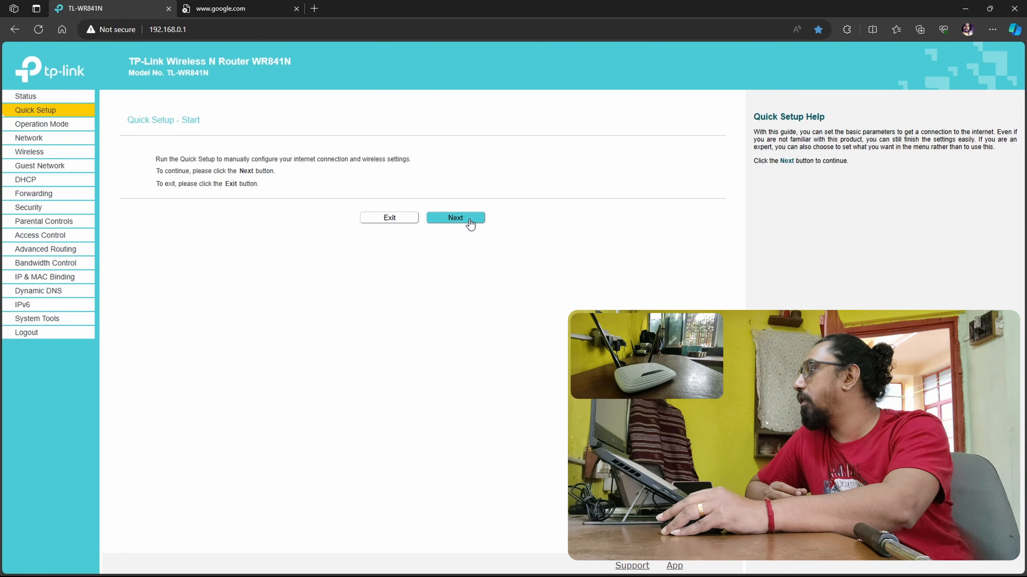
left_click(455, 218)
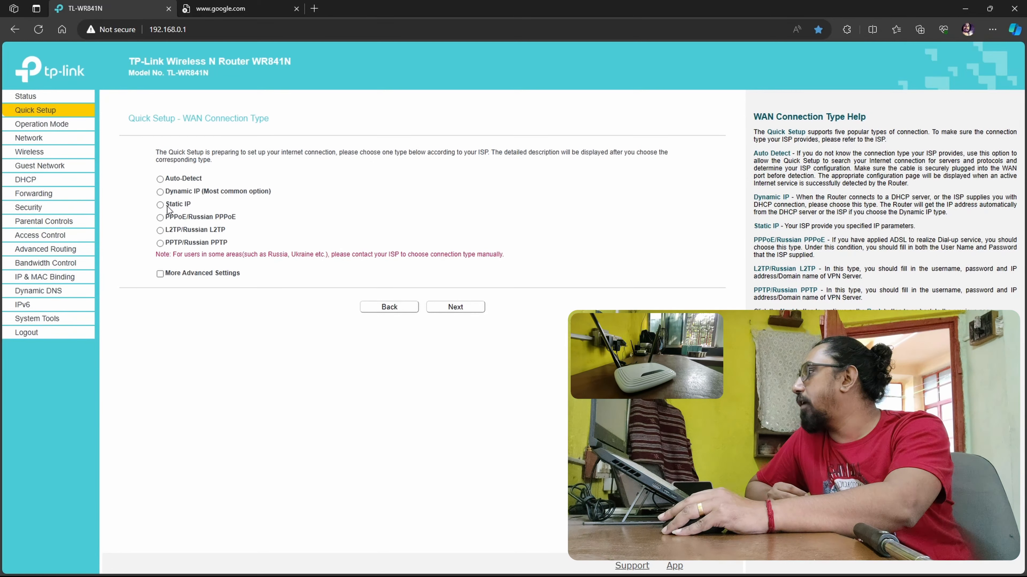
Proceed with Static IP as WAN type, dismissing the unplugged-cable alert and retrying Next
left_click(160, 203)
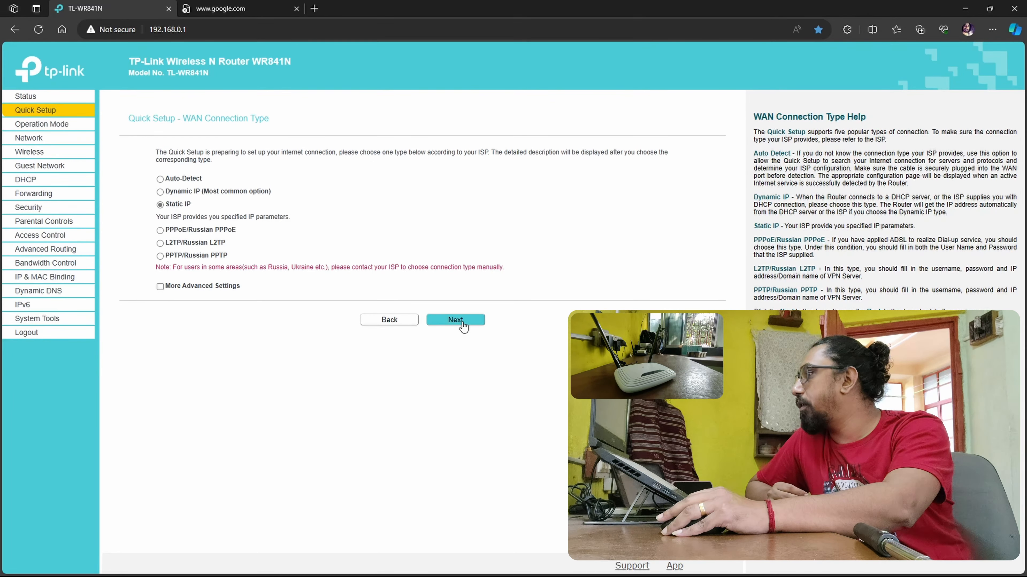
left_click(455, 320)
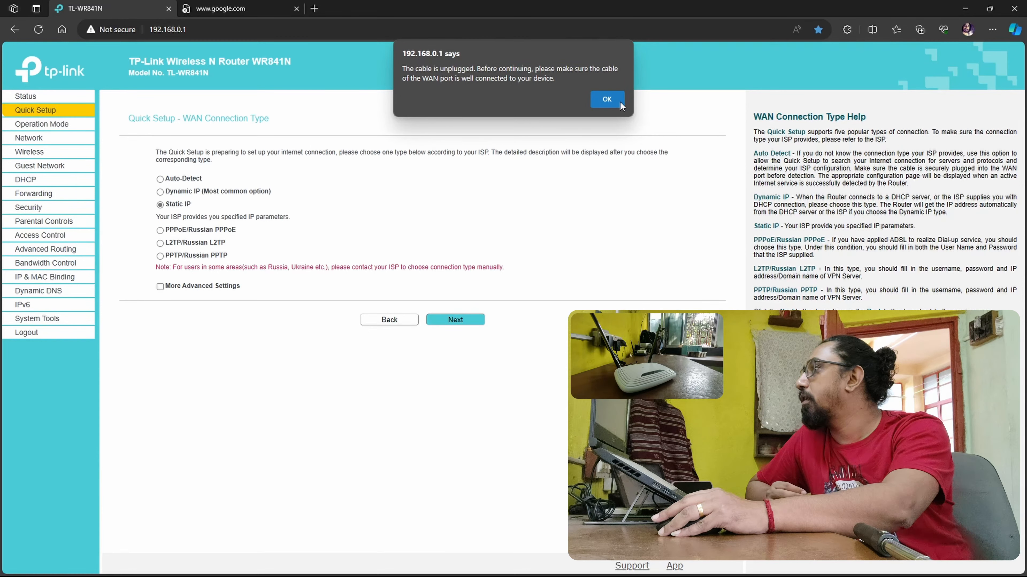
left_click(606, 99)
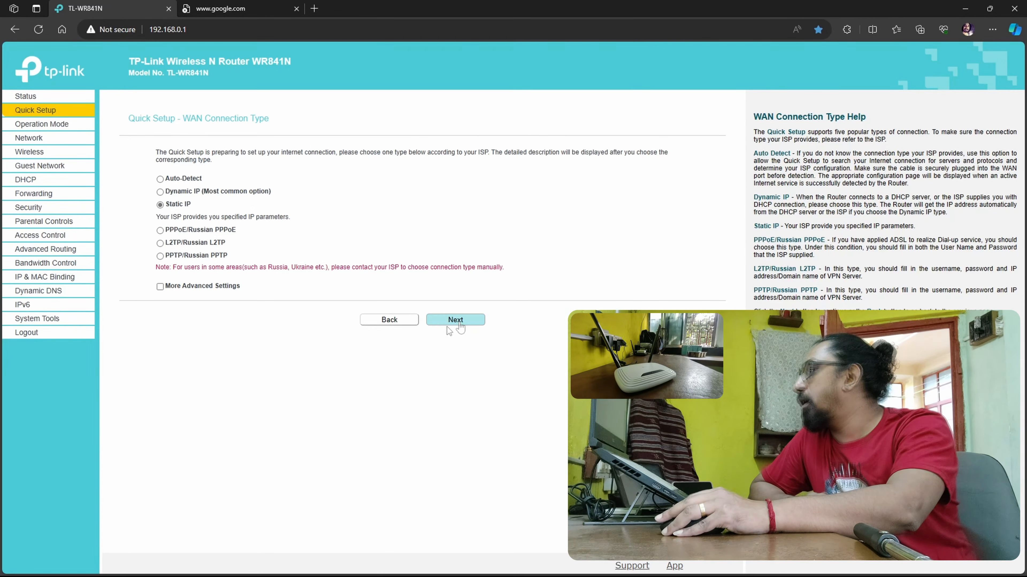
left_click(455, 320)
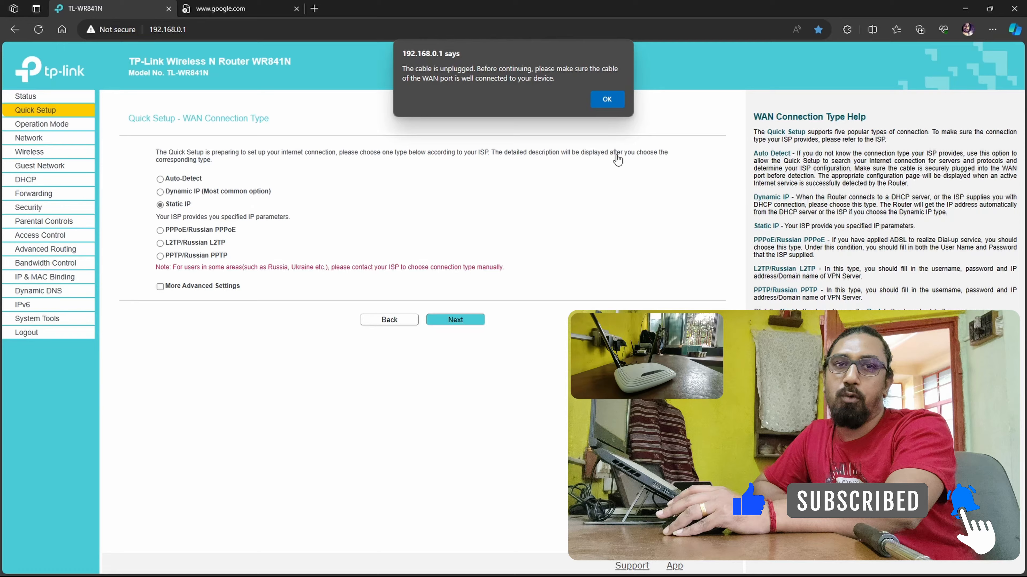
Dismiss the unplugged-cable alert after connecting the WAN cable
left_click(606, 99)
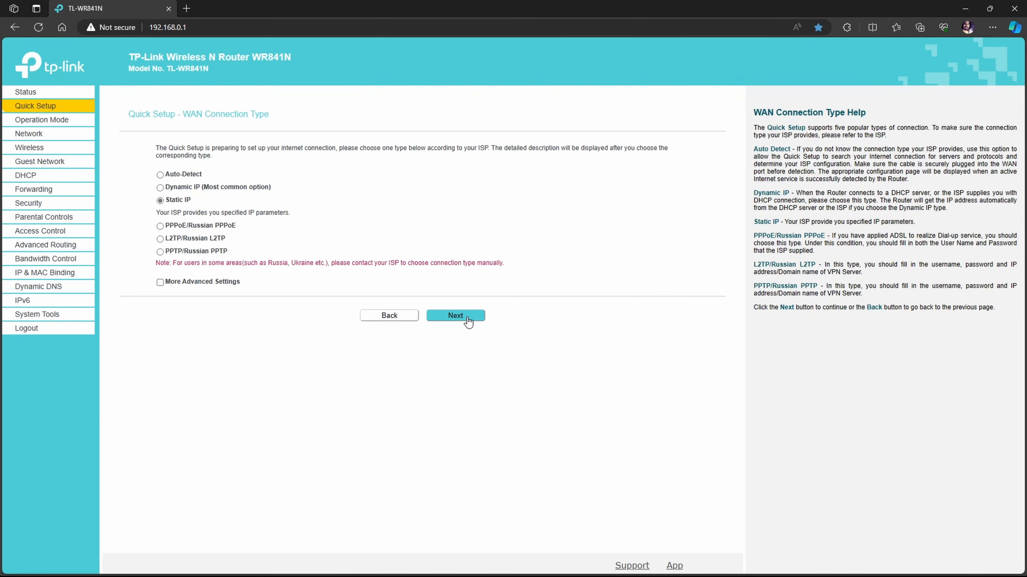
Advance to the static WAN address settings and return to Status showing WAN IP, gateway and DNS
left_click(455, 315)
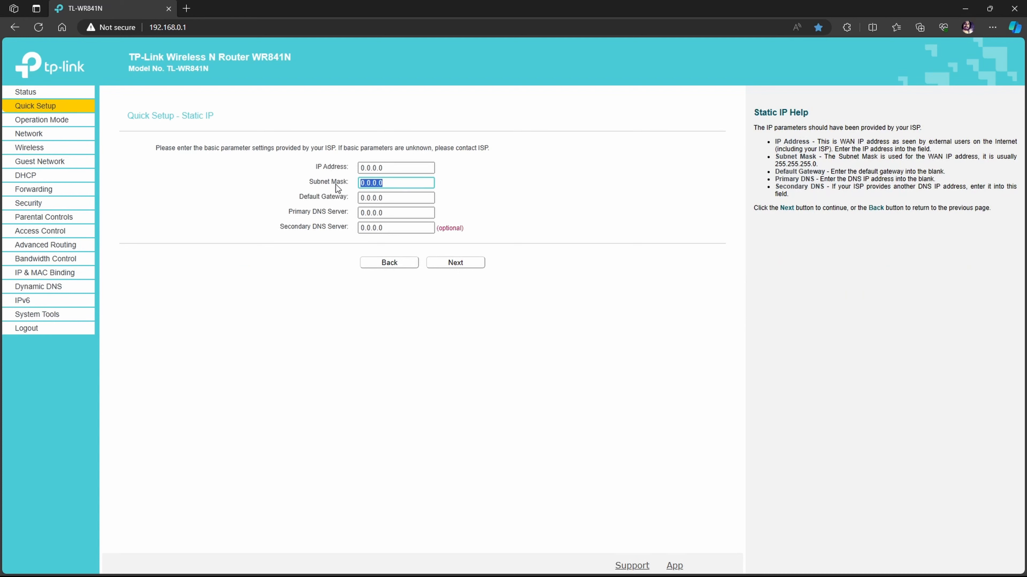
left_click(25, 92)
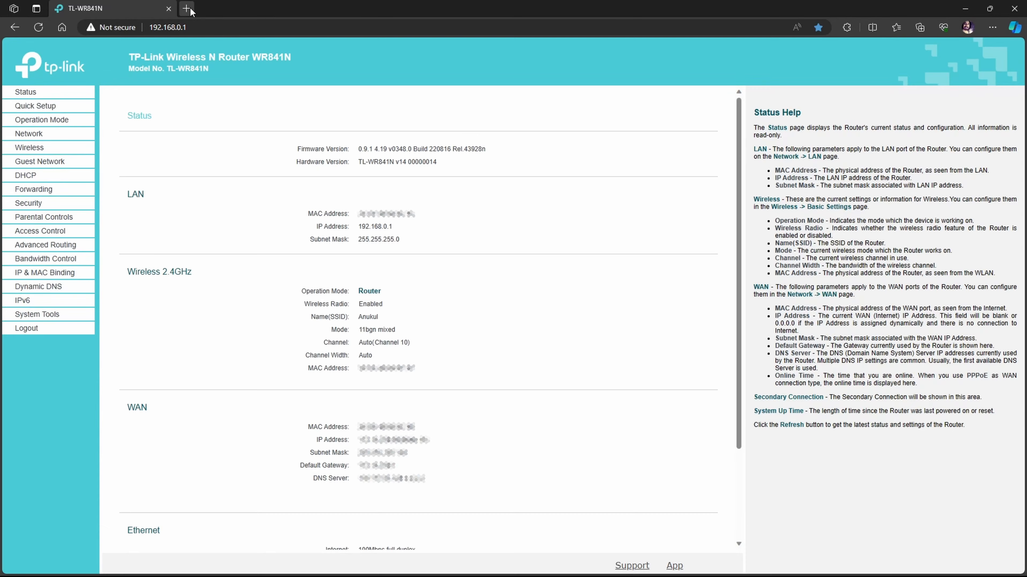
Load Google then YouTube in a new Edge tab to confirm internet access through the router
left_click(186, 8)
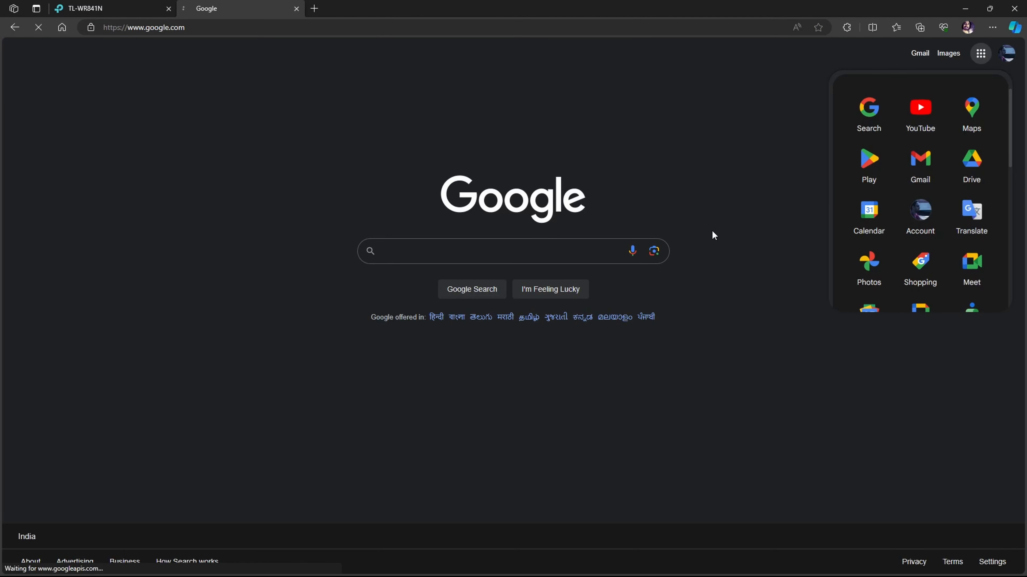
left_click(919, 110)
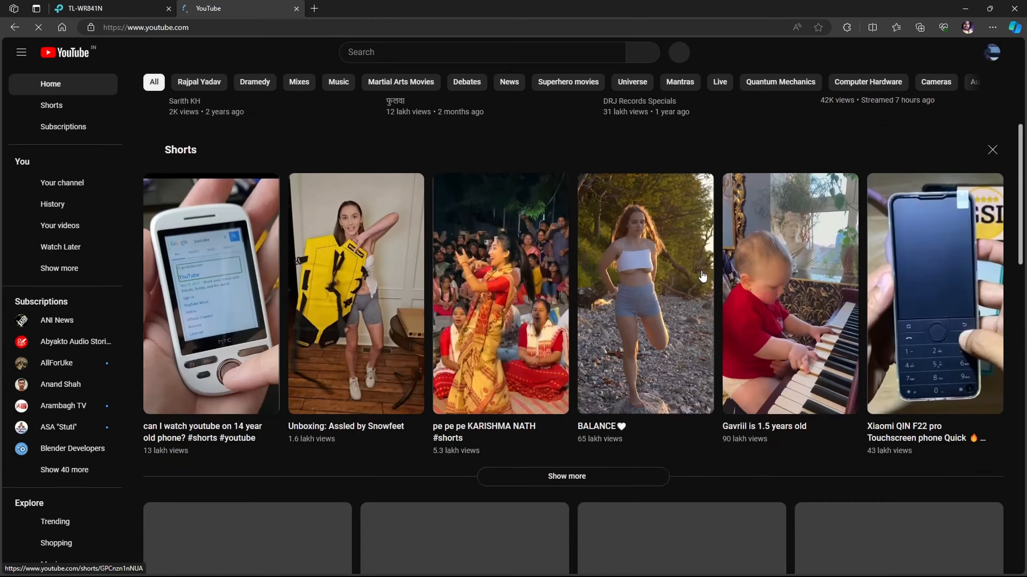
scroll("down", 3)
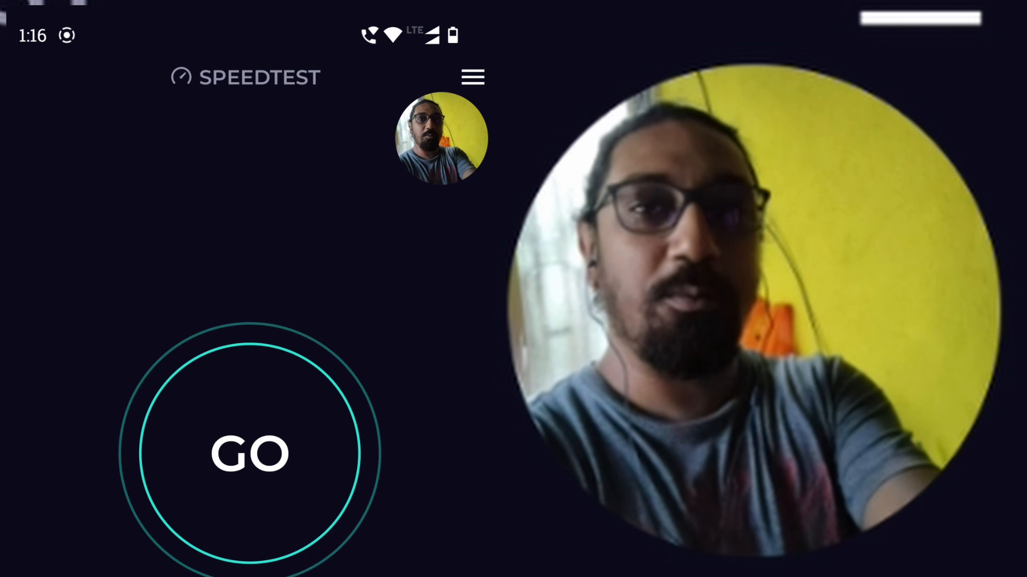
Run a Speedtest on Wish Net measuring 37.0 Mbps down and 44.4 Mbps up, then close the result
left_click(249, 454)
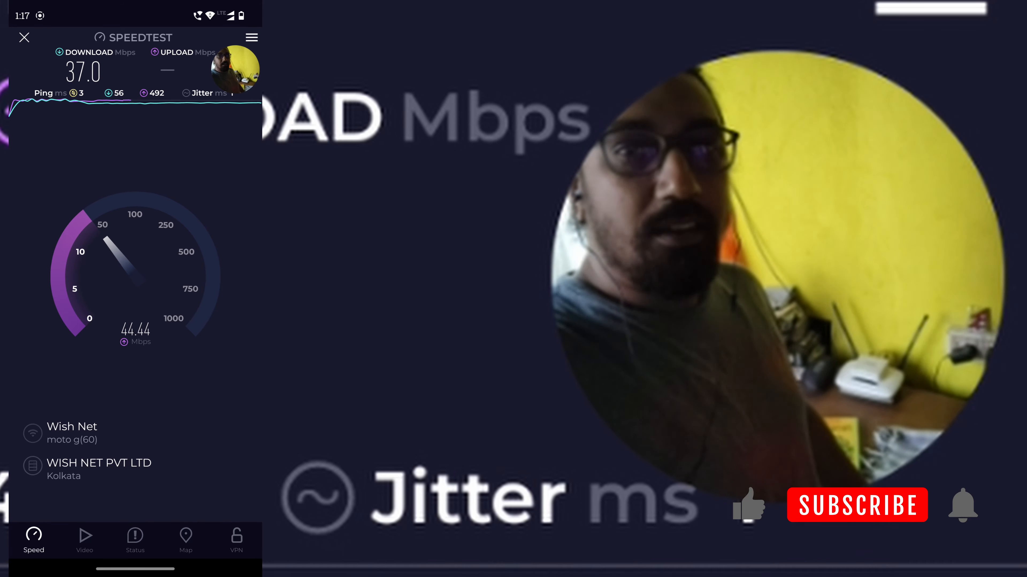
left_click(749, 505)
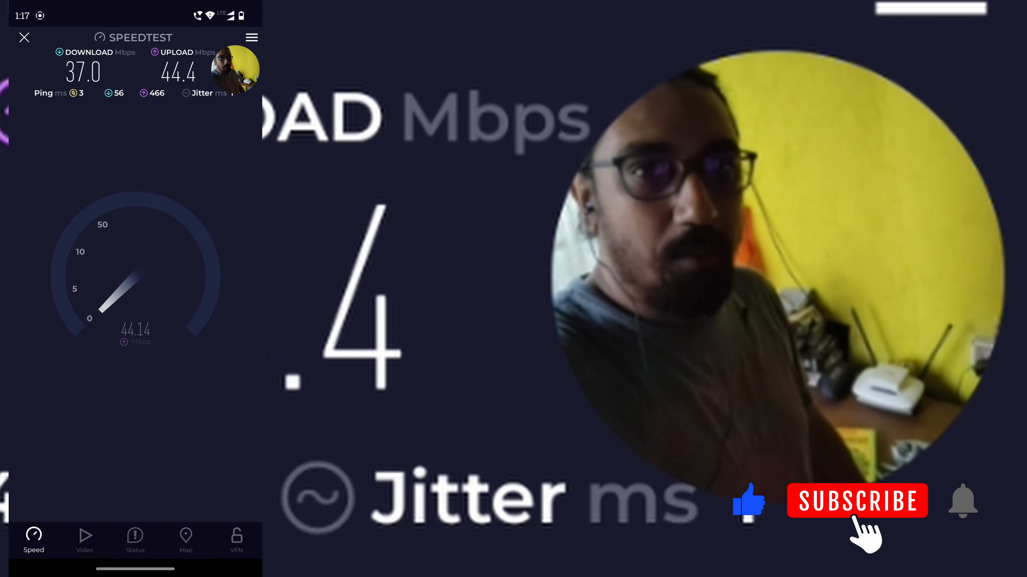
left_click(856, 501)
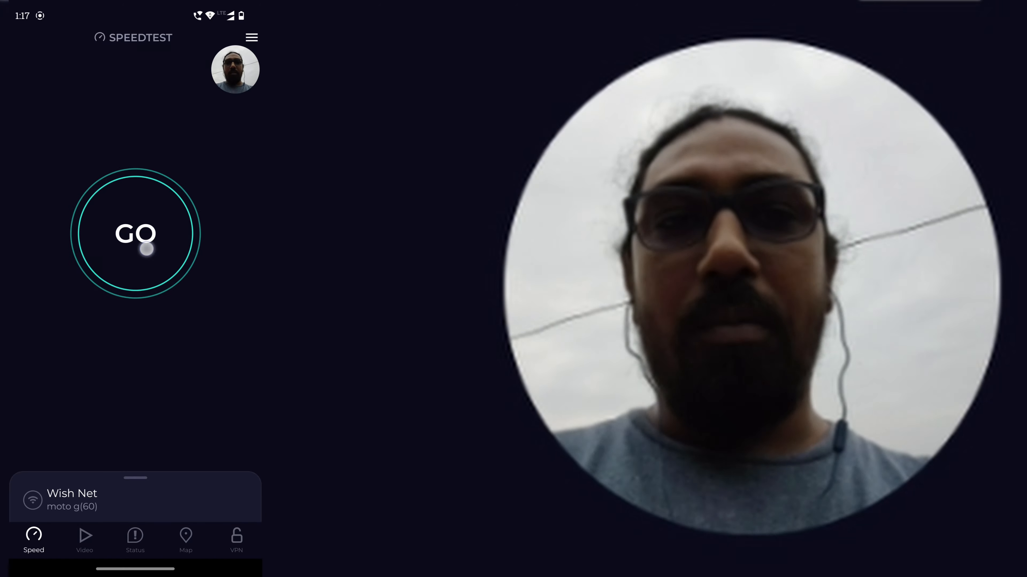
left_click(135, 233)
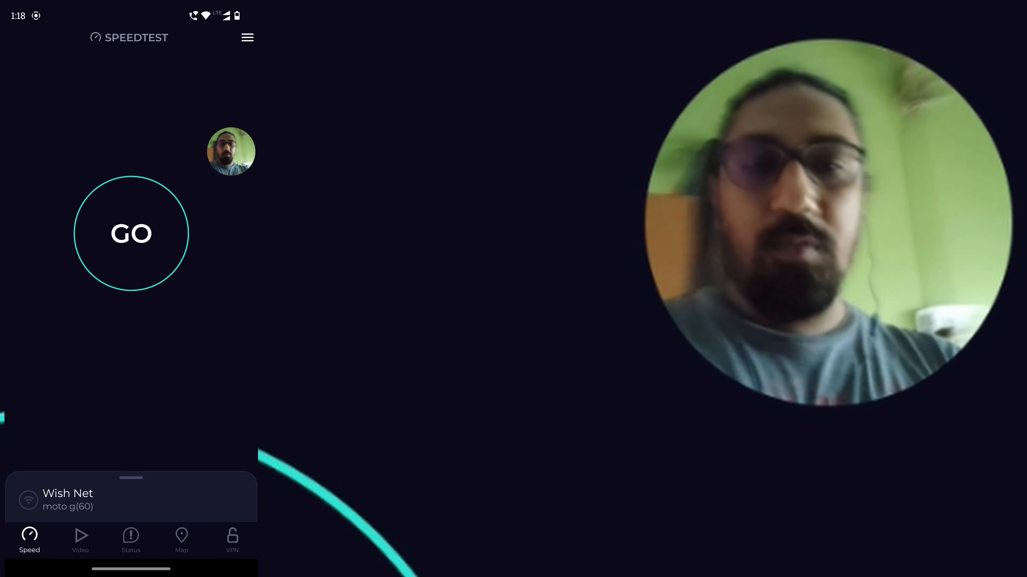
Start a new Wish Net speed test with GO from another spot
left_click(131, 234)
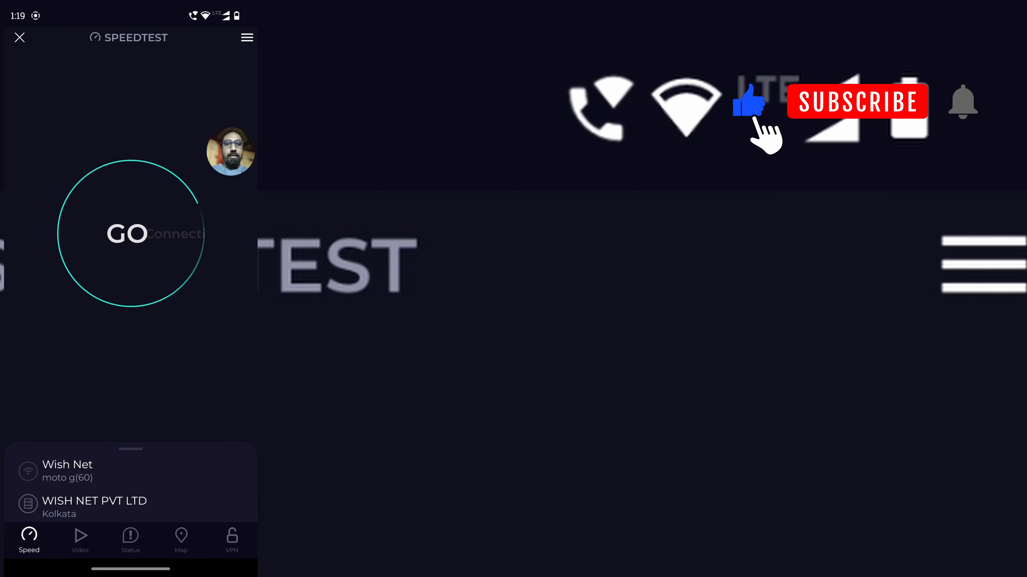
Close the running test and return to the Wish Net GO screen
left_click(130, 234)
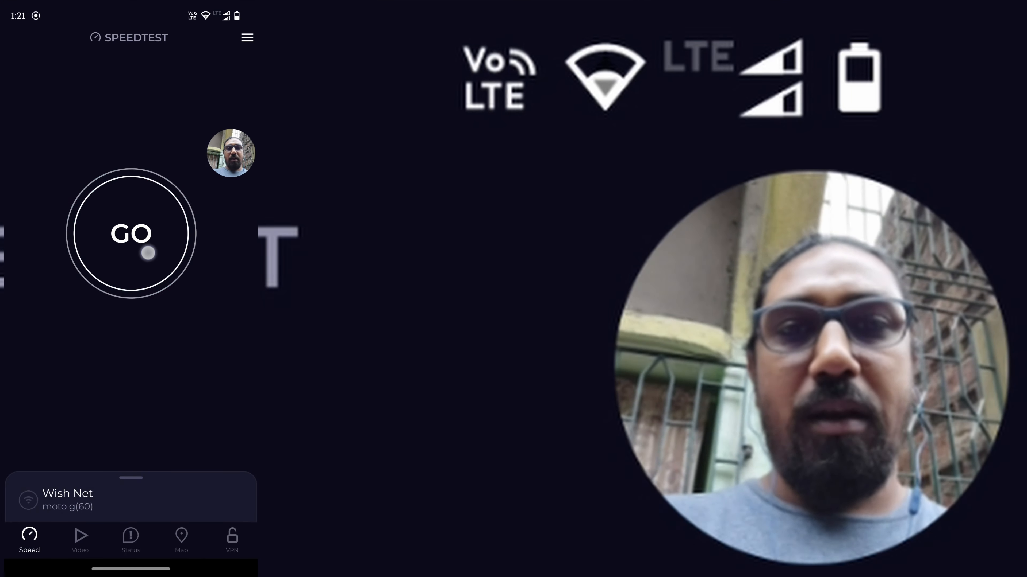
Run a Wish Net test here: 6.75 Mbps down, 0.71 Mbps up, 7 ms ping
left_click(131, 233)
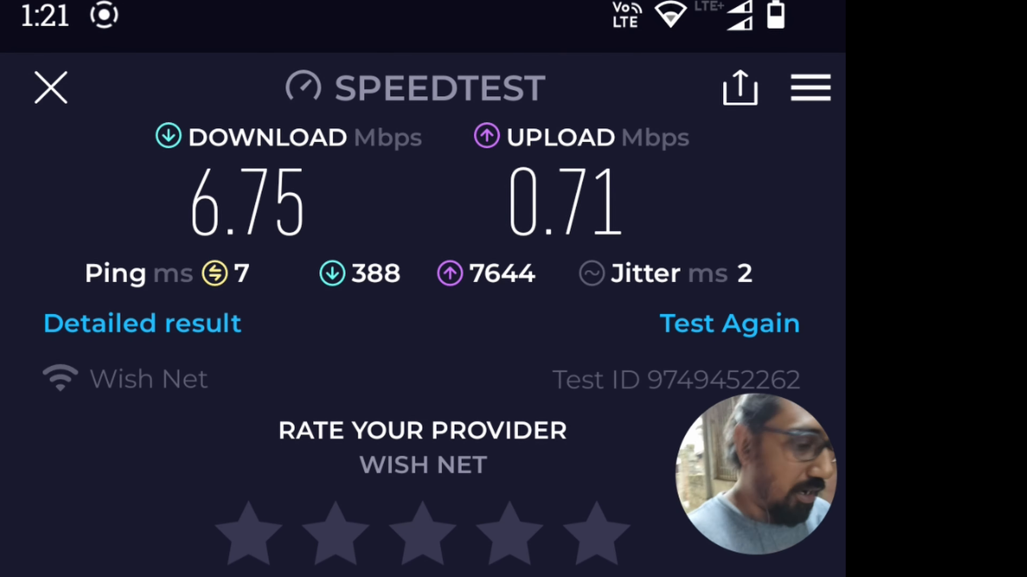
Dismiss the old result and run another Wish Net test: 10.0 Mbps down, 10.8 Mbps up, 5 ms ping
left_click(49, 88)
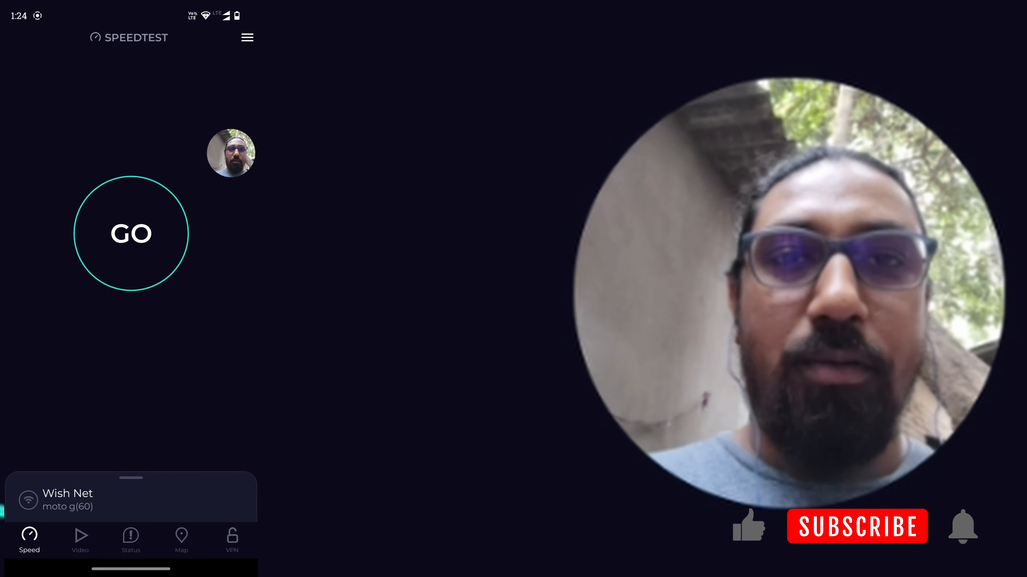
left_click(130, 233)
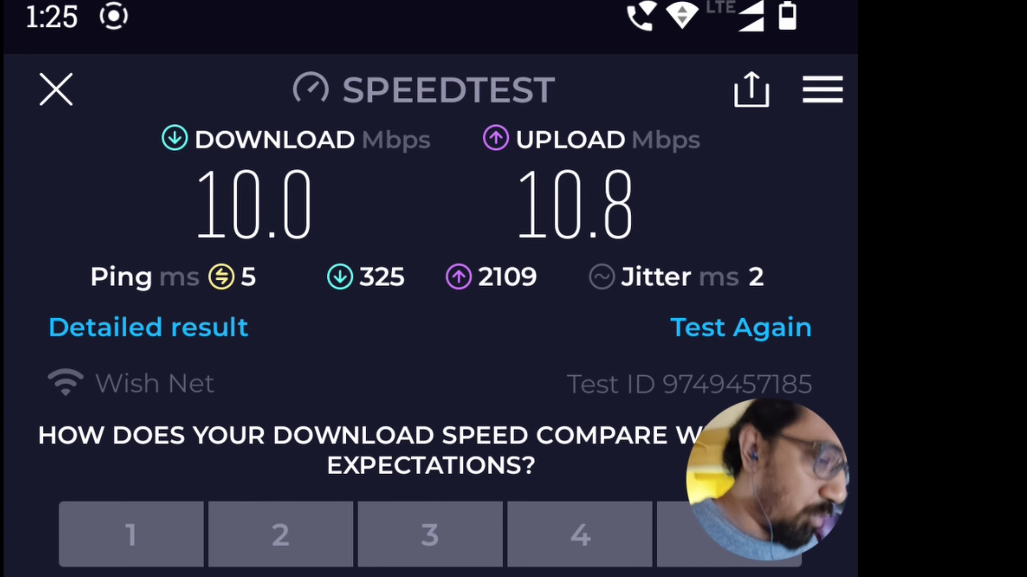
scroll("down", 3)
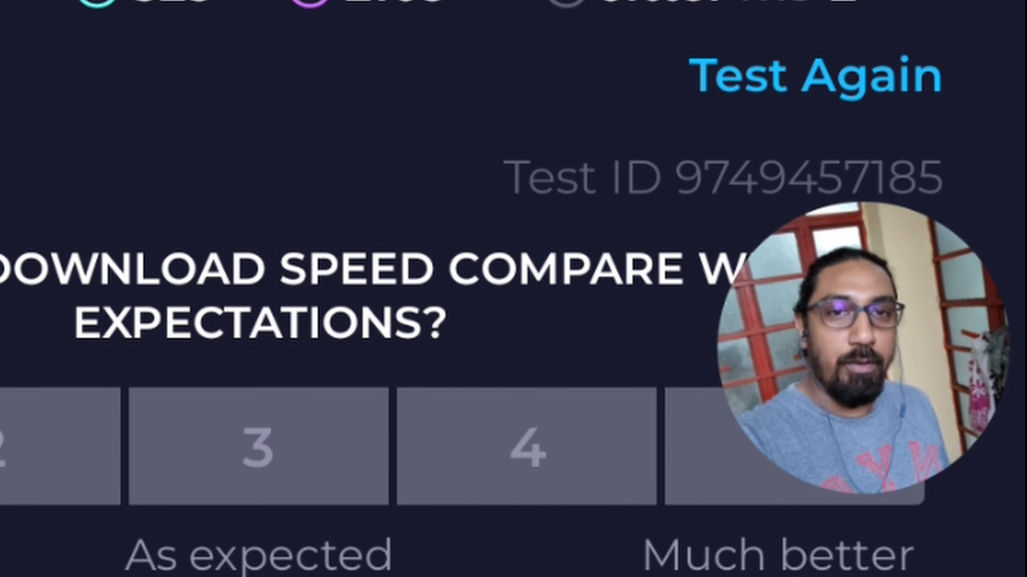